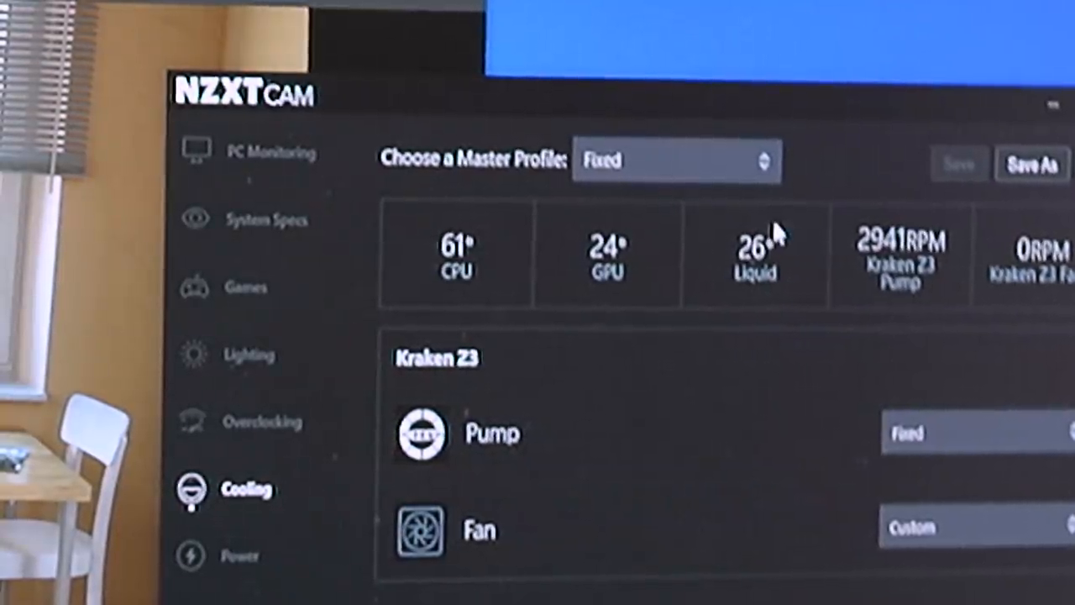
mouse_move(457, 294)
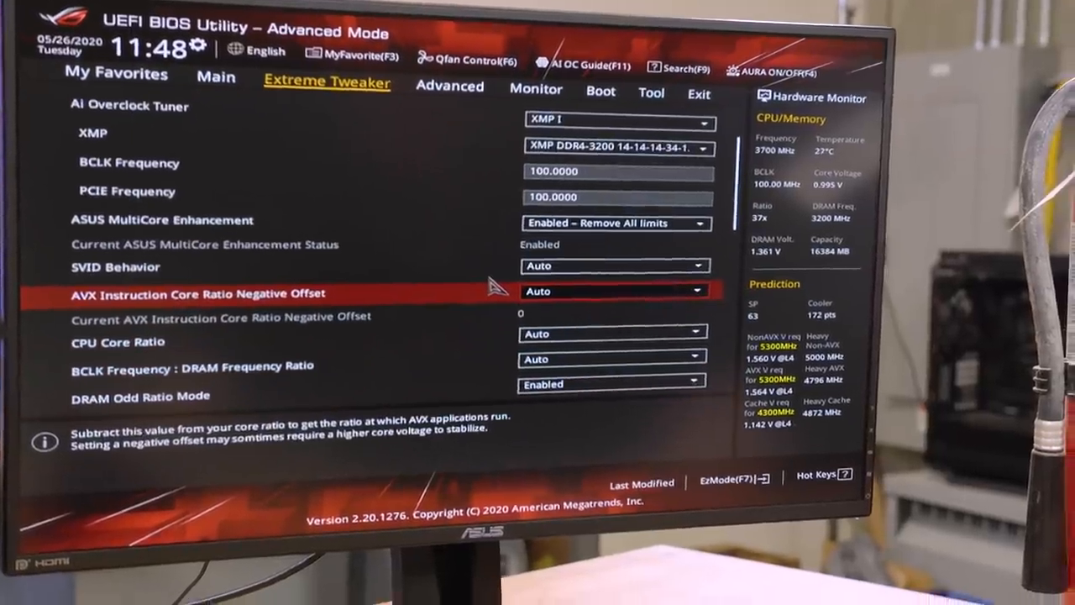
Set AVX Negative Offset to 0 and Sync All Cores with an ALL-Core Ratio Limit of 52.
left_click(618, 292)
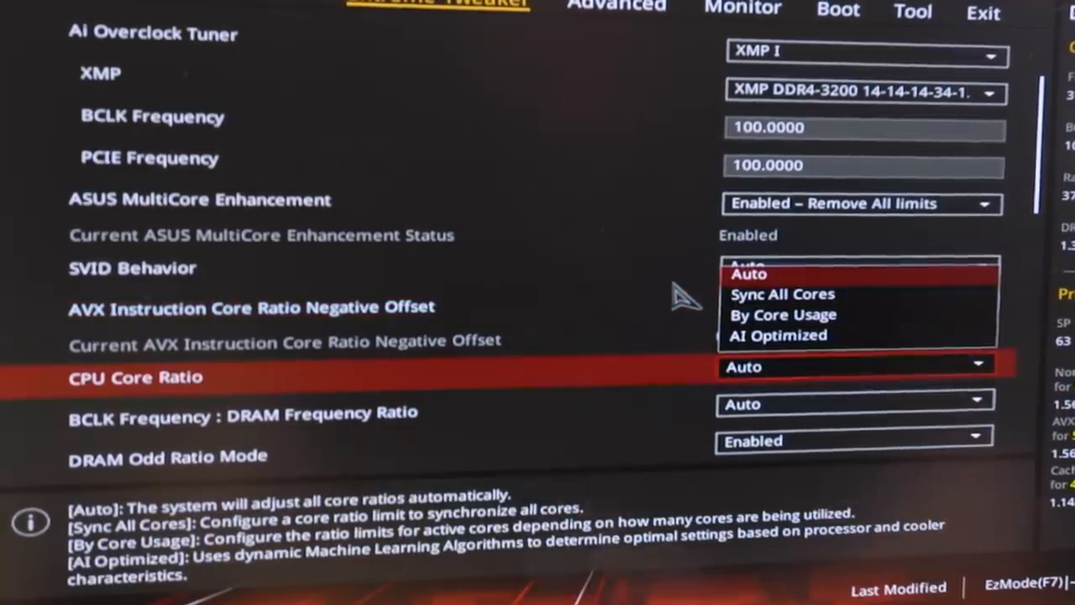
left_click(783, 293)
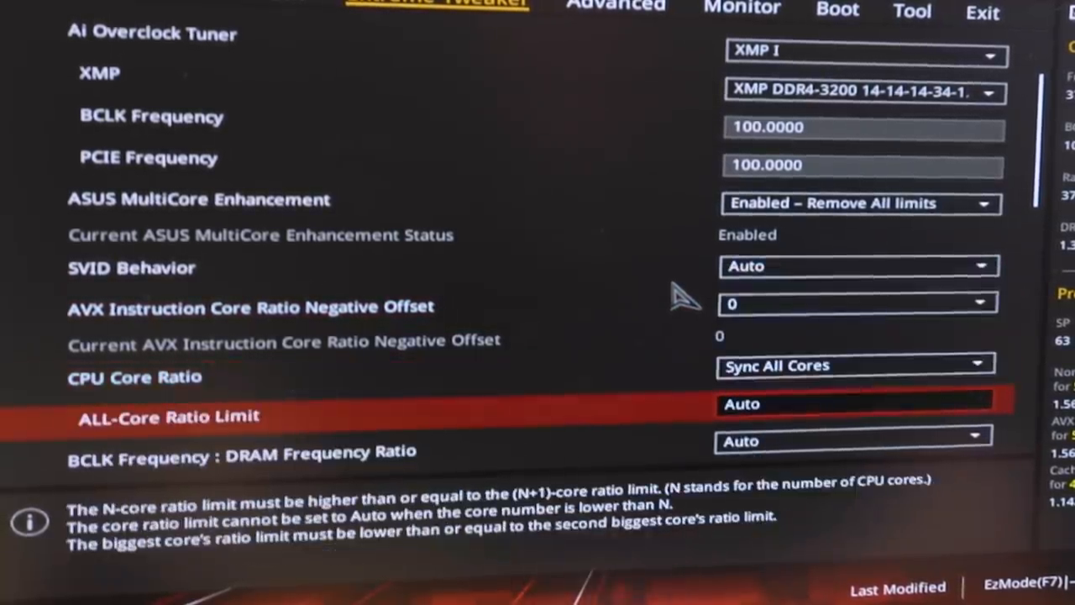
type("52")
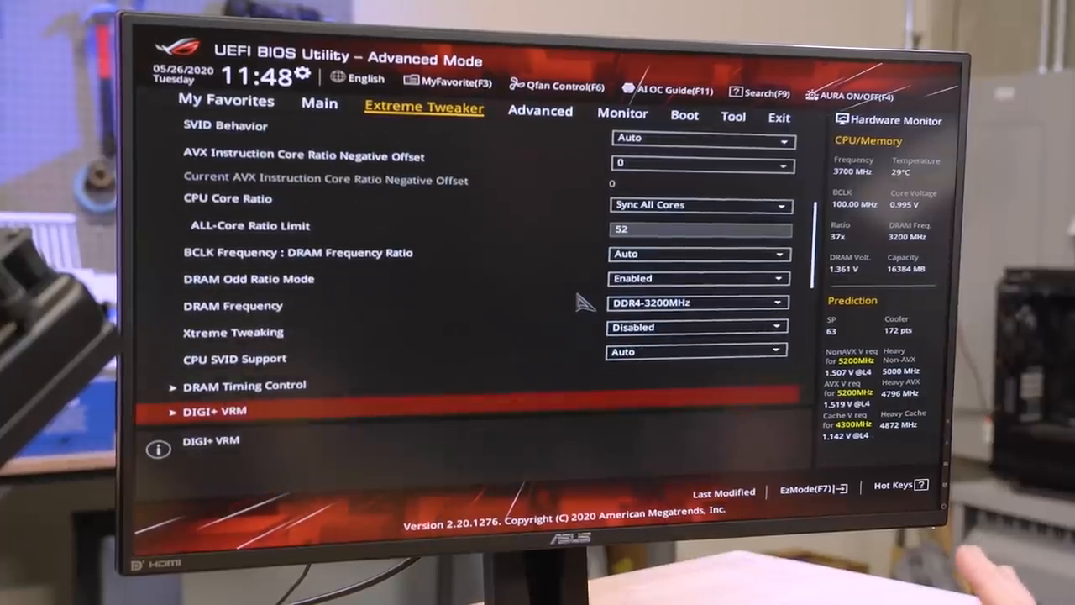
left_click(541, 111)
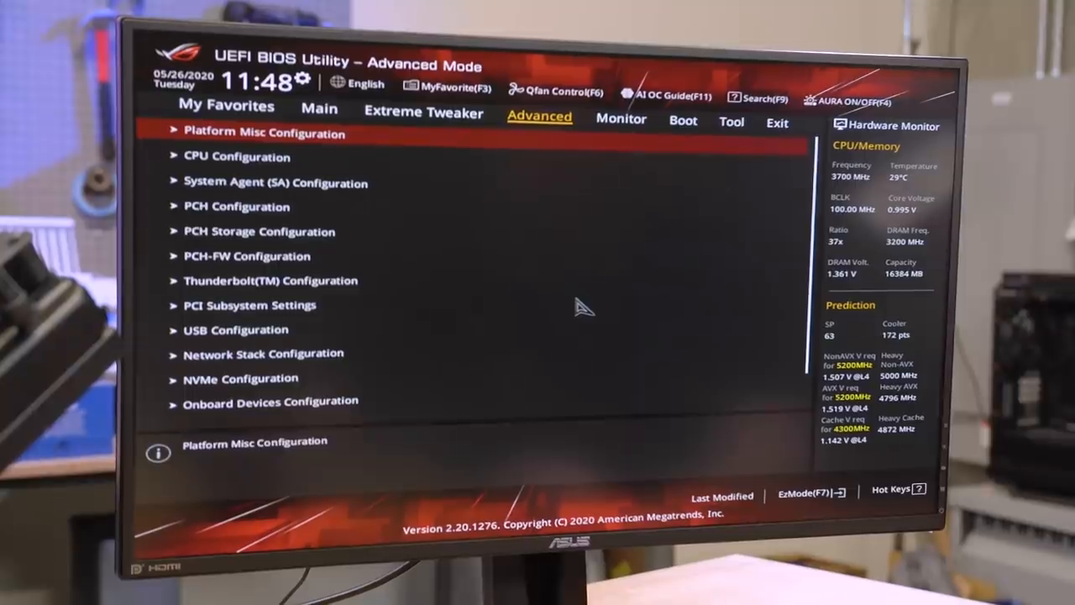
Start the Cinebench R20 CPU multi-core render test with Run.
left_click(423, 114)
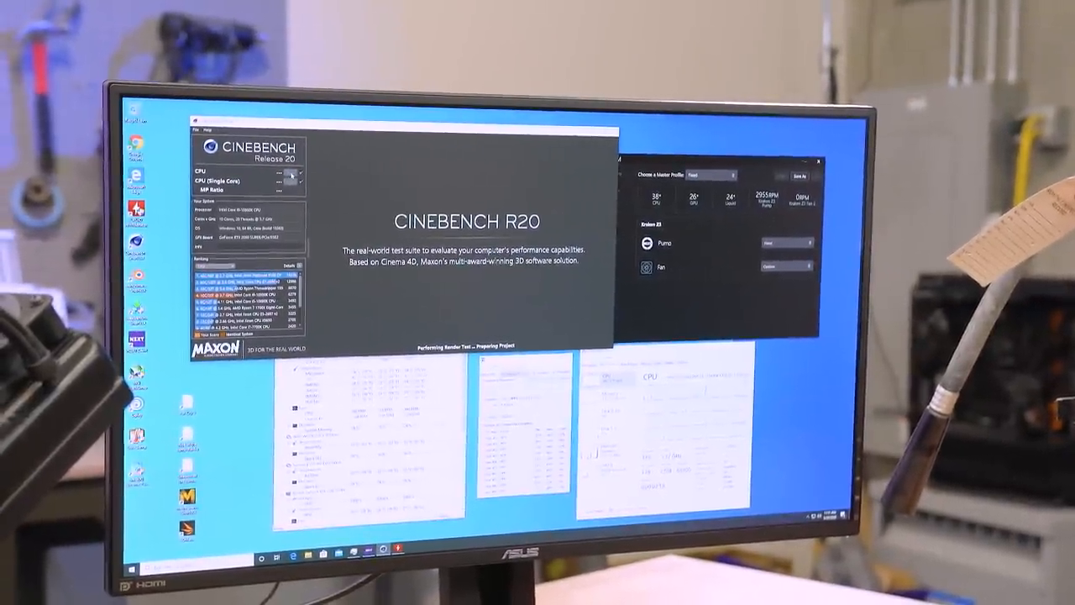
left_click(284, 170)
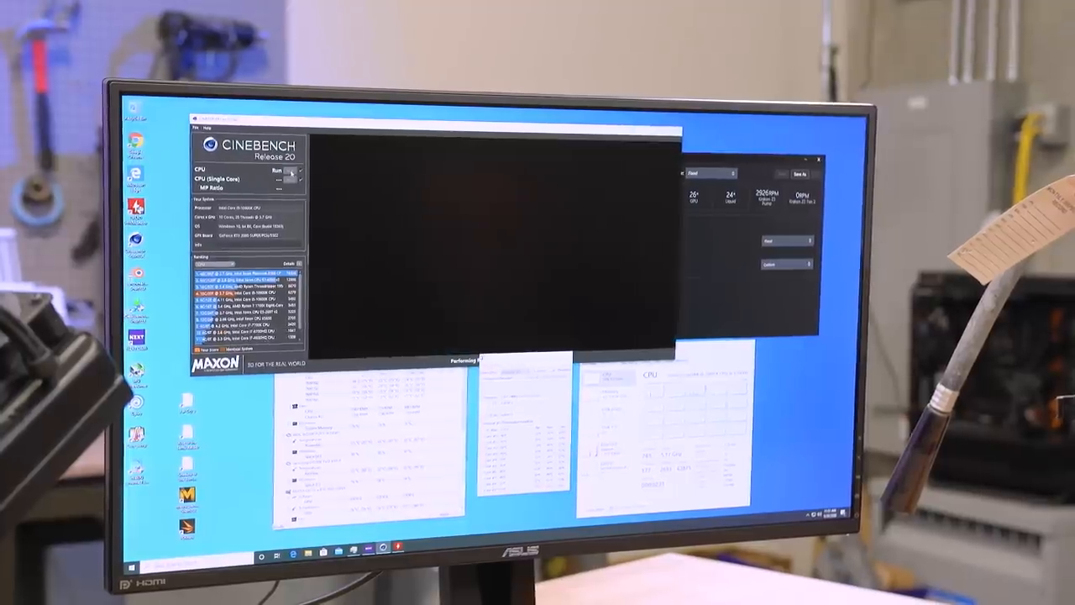